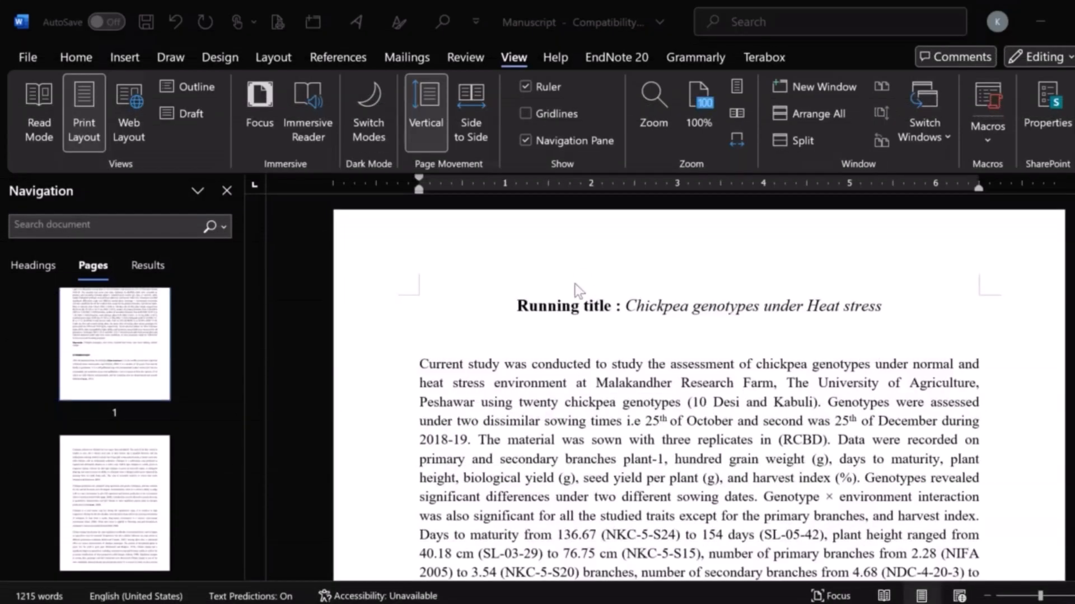
# Scroll the Navigation pane page thumbnails down to the blank page 4 of the chickpea manuscript
pyautogui.scroll(-3)
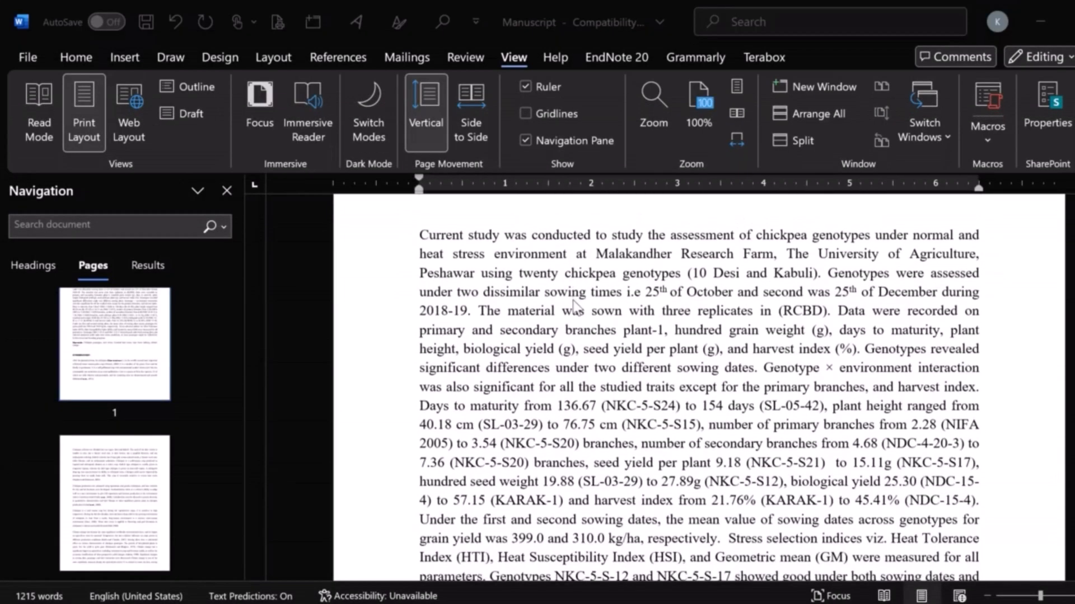
pyautogui.scroll(-3)
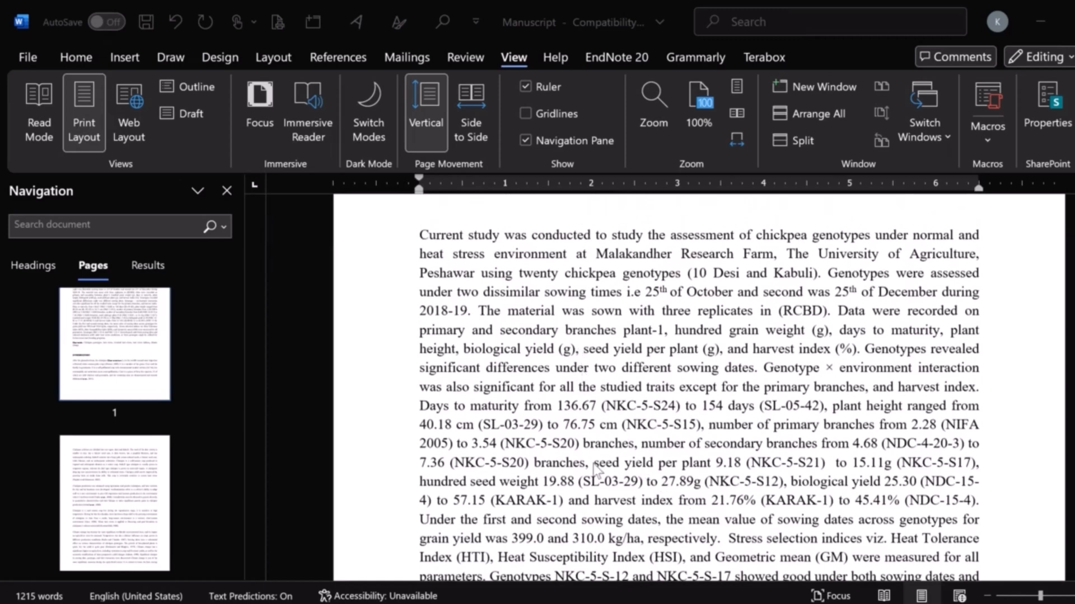
pyautogui.moveTo(588, 335)
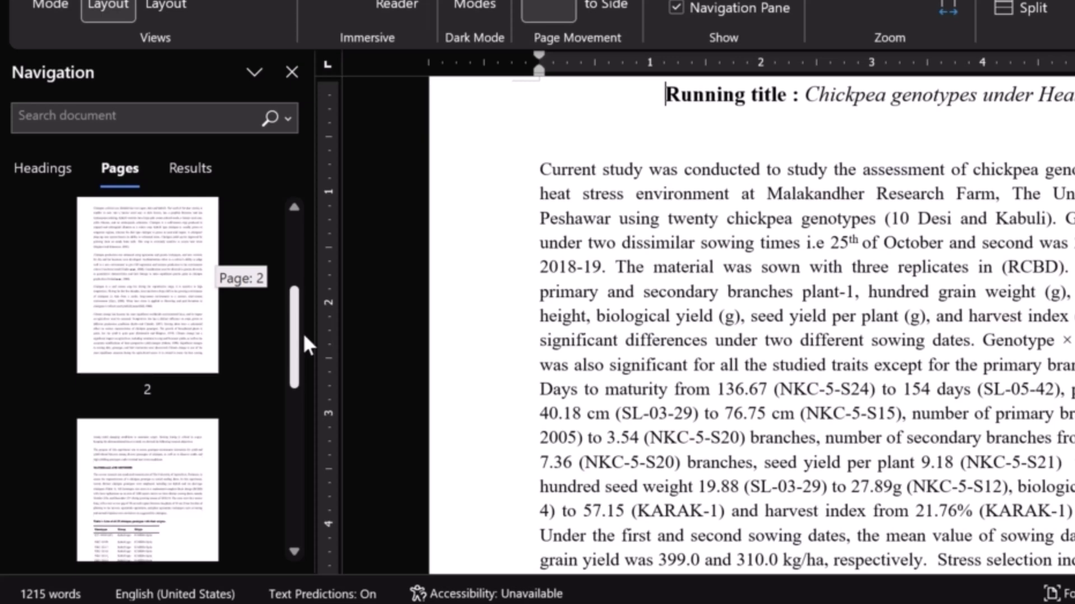
pyautogui.scroll(-3)
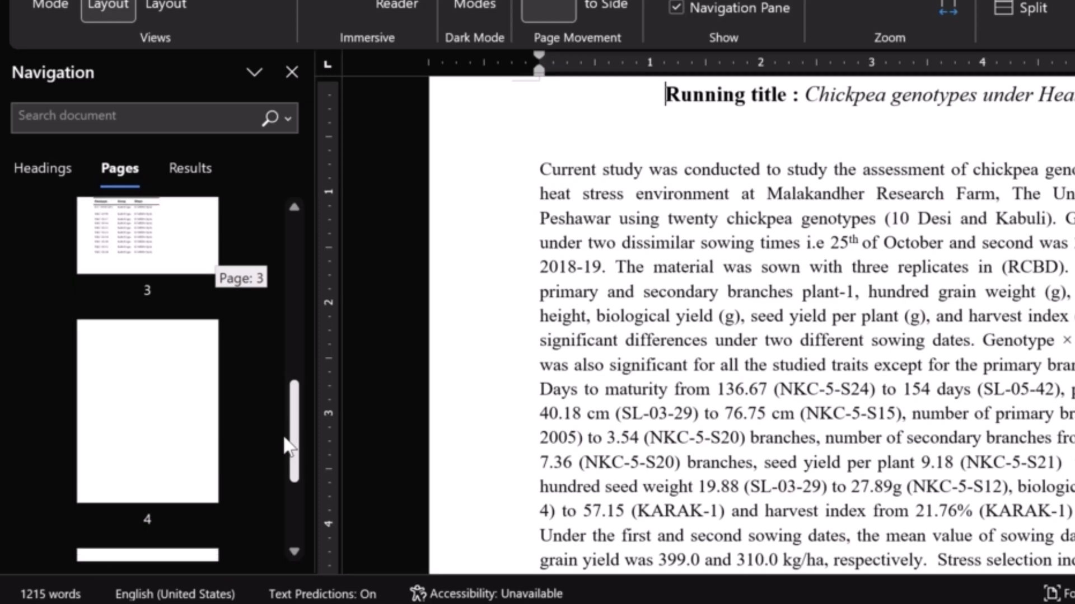
pyautogui.scroll(-3)
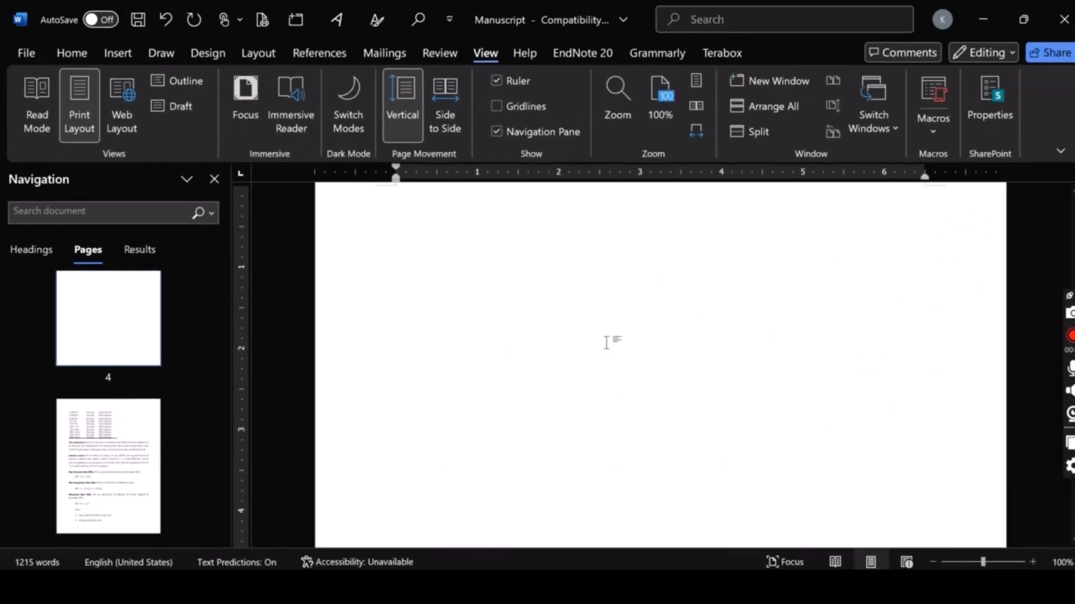
pyautogui.press('ctrl+g')
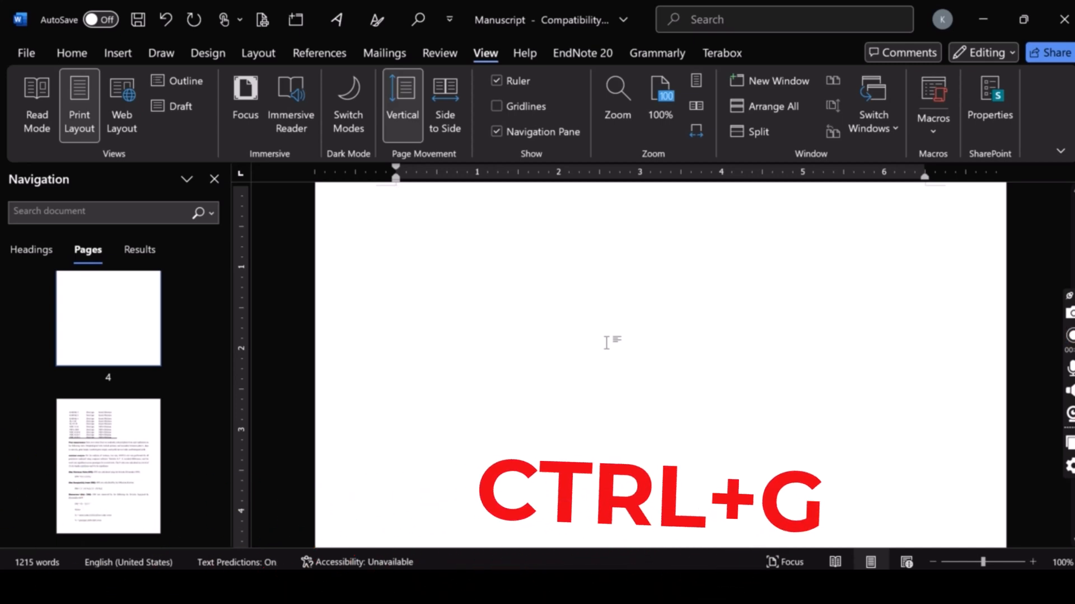
pyautogui.press('ctrl+g')
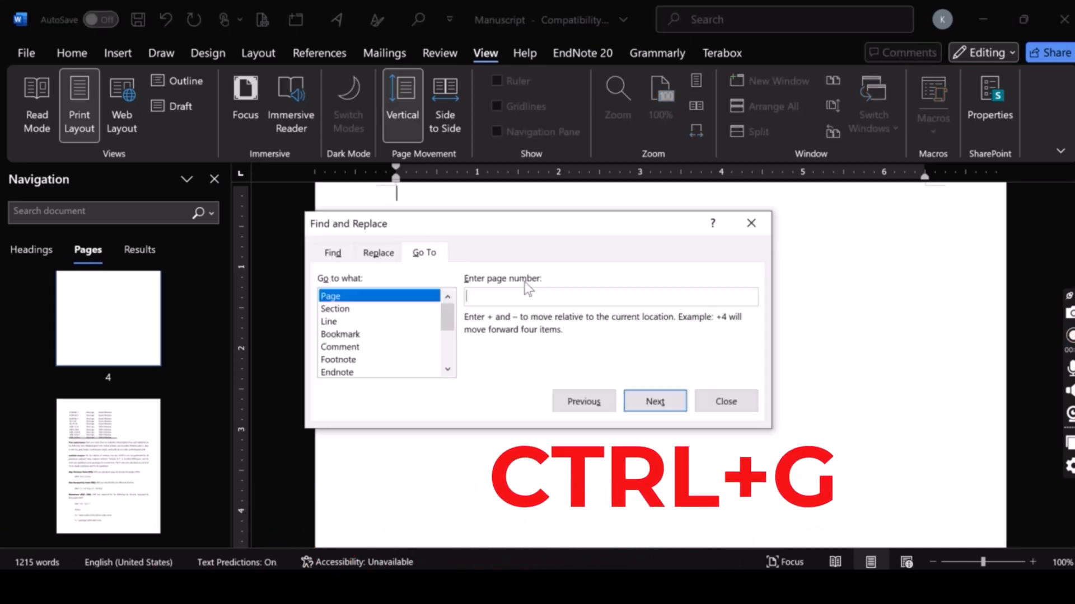
pyautogui.write('/page')
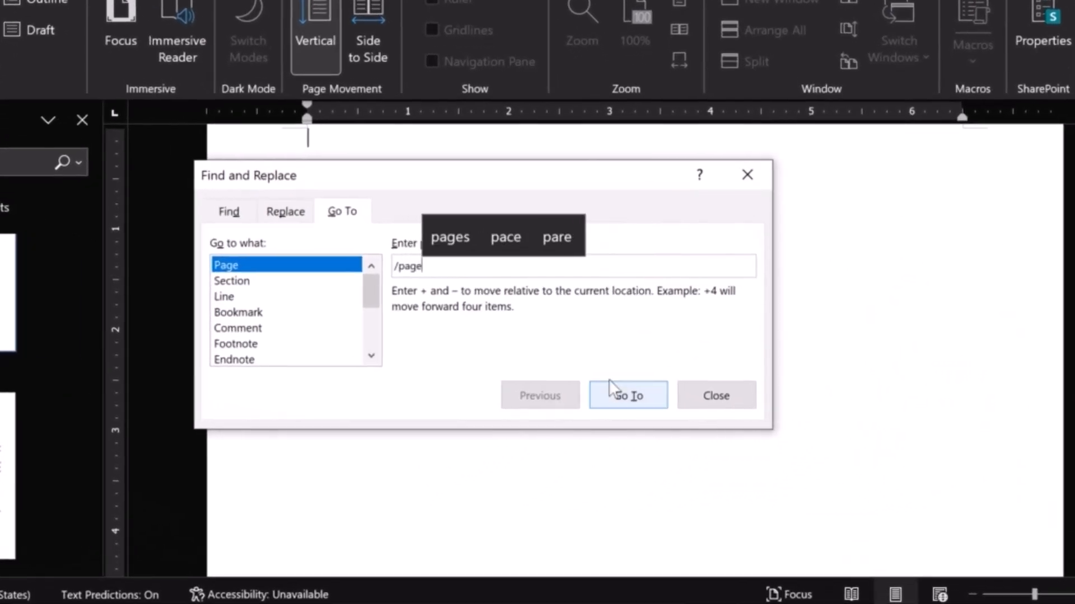
pyautogui.click(627, 395)
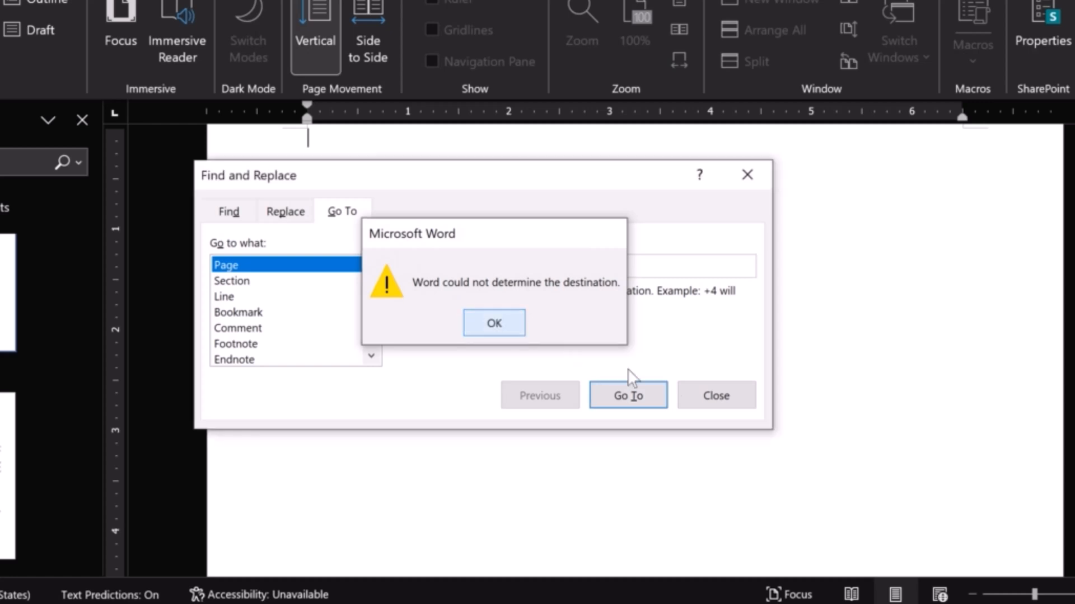
pyautogui.click(493, 323)
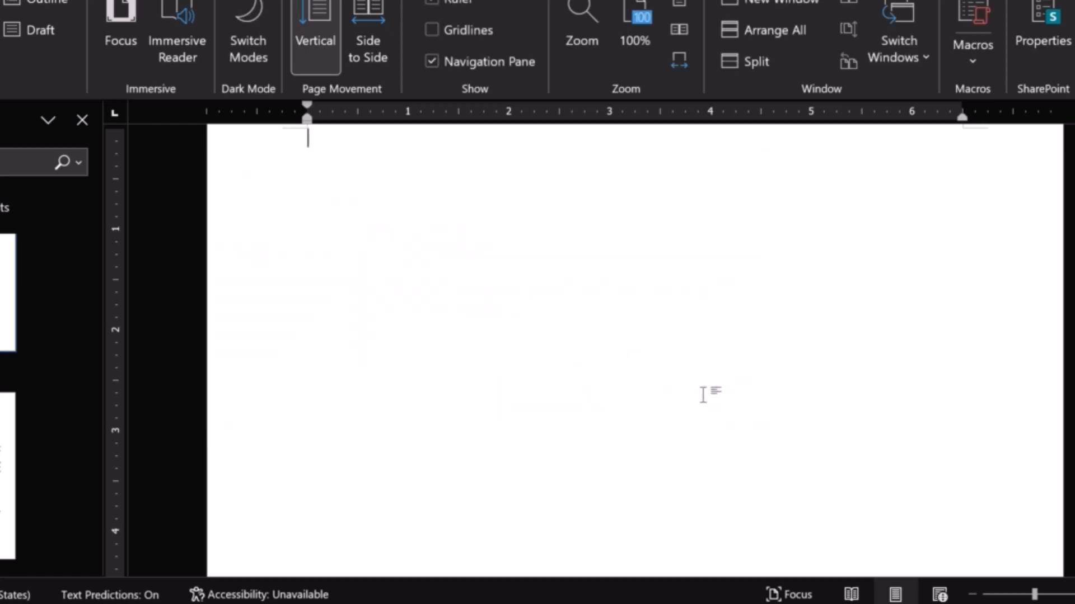